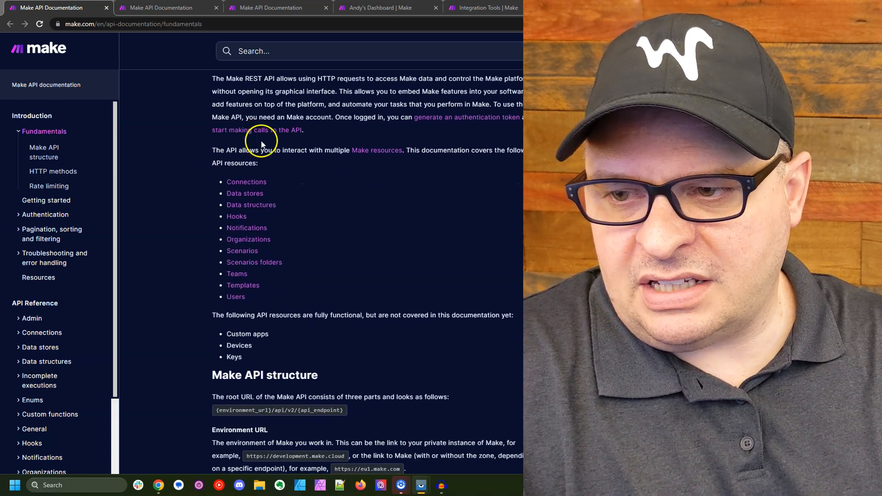
{"action": "mouse_move", "coordinate": [255, 236]}
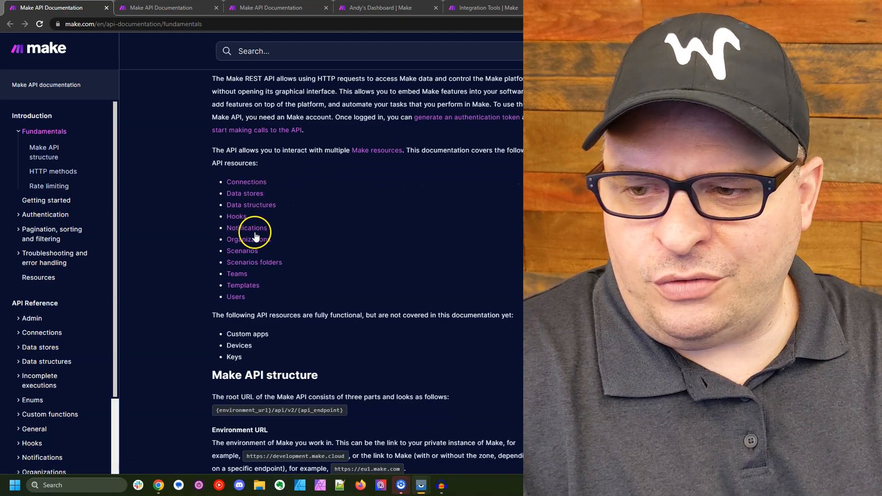
{"action": "mouse_move", "coordinate": [273, 288]}
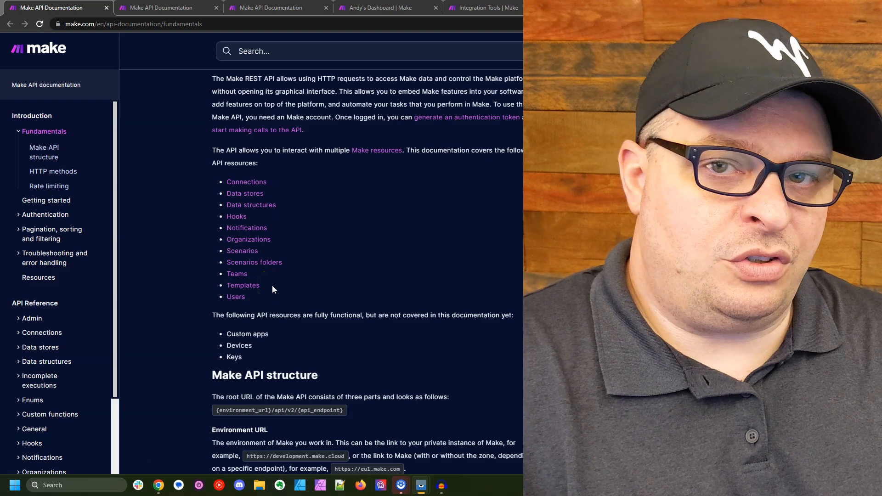
{"action": "mouse_move", "coordinate": [403, 207]}
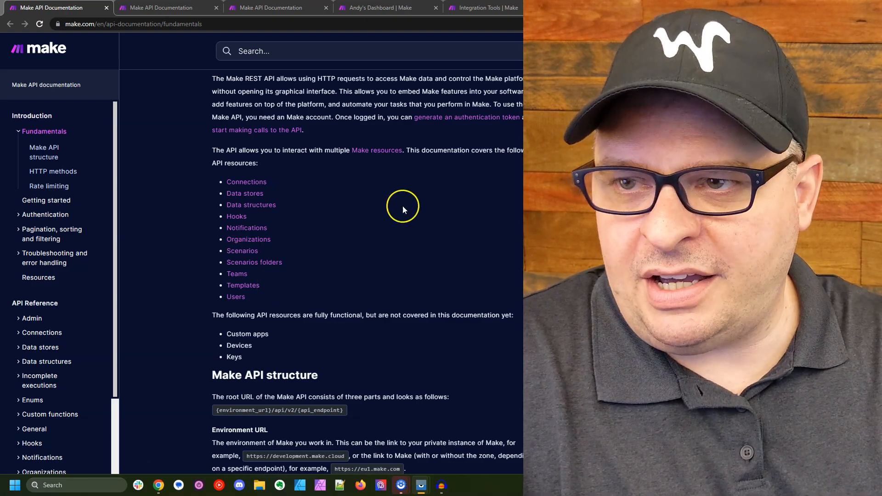
Open the Activate scenario endpoint (POST /scenarios/{scenarioId}/start) to read its scenarios:write scope.
{"action": "left_click", "coordinate": [49, 186]}
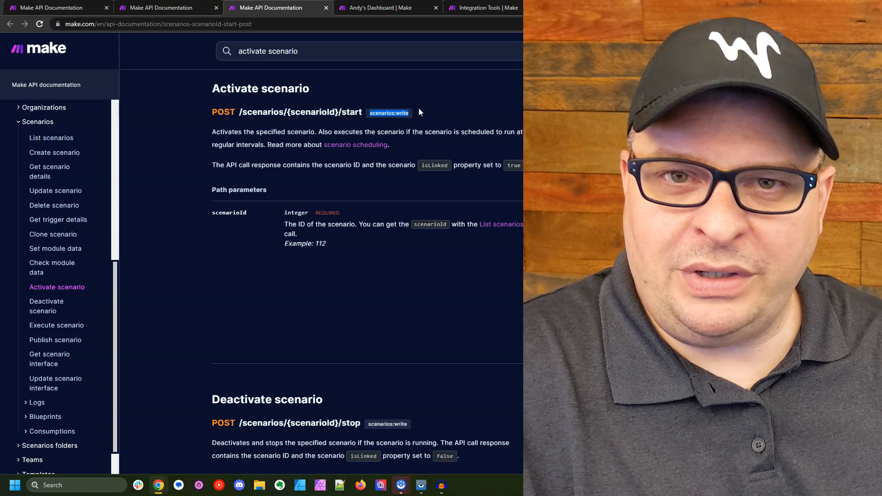
Switch to the Make organization dashboard tab.
{"action": "left_click", "coordinate": [385, 7]}
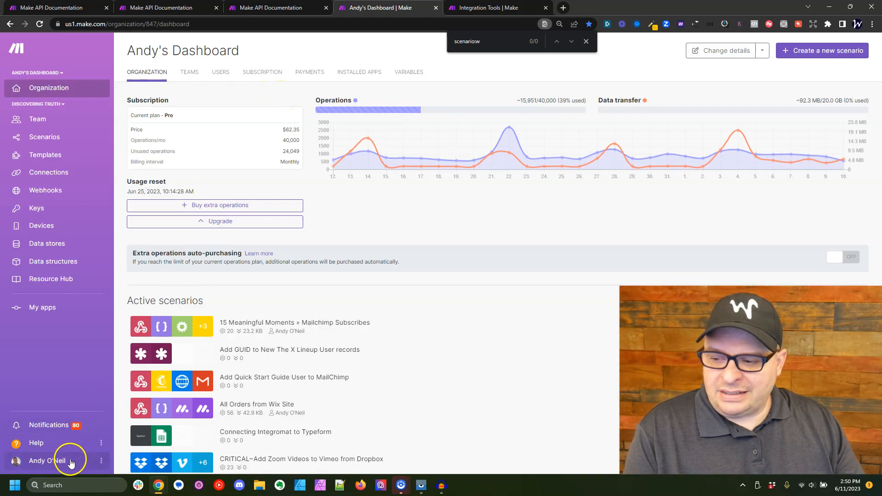
{"action": "mouse_move", "coordinate": [50, 425]}
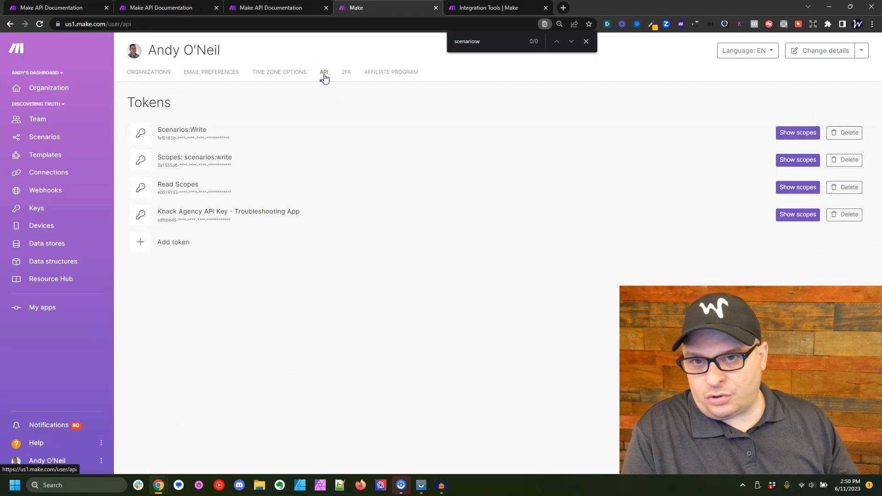
{"action": "mouse_move", "coordinate": [181, 250]}
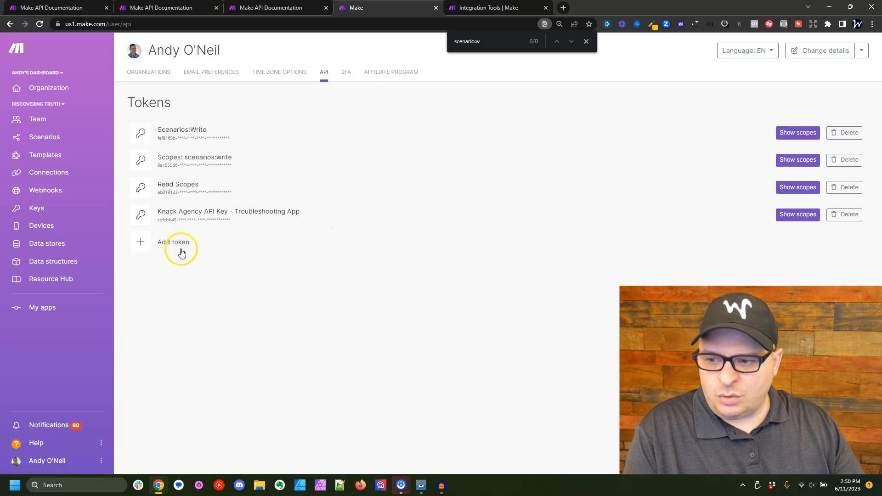
Save a 'Scenario Write' API token with scenarios:write scope and select its key.
{"action": "left_click", "coordinate": [175, 242]}
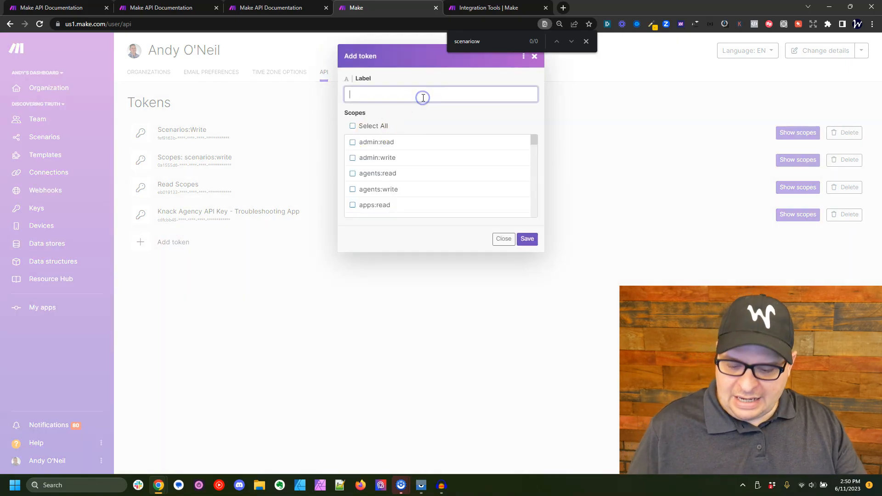
{"action": "mouse_move", "coordinate": [423, 97]}
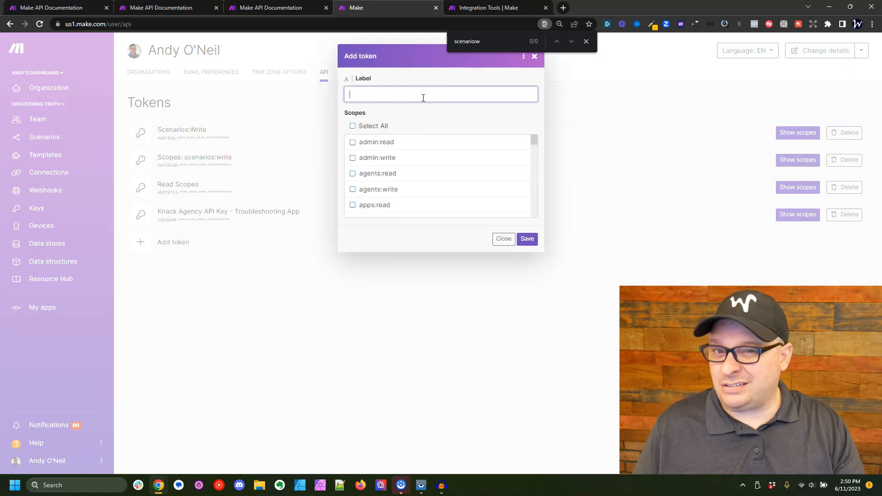
{"action": "type", "text": "Sce"}
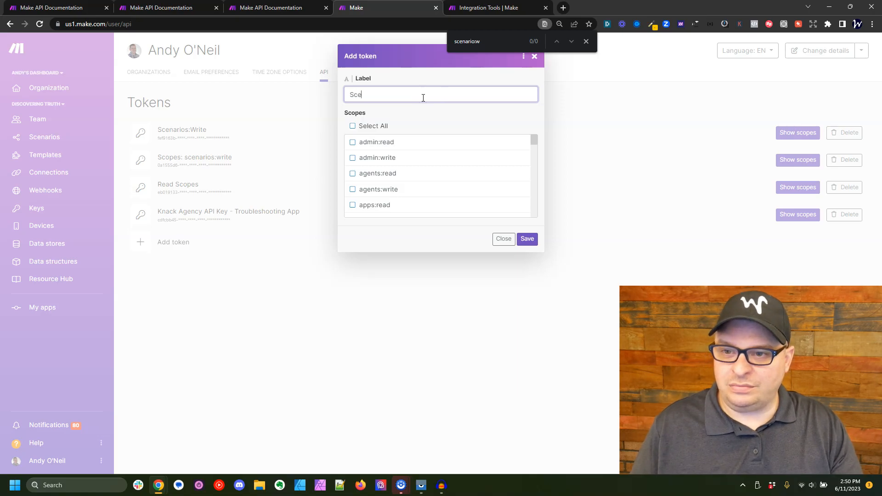
{"action": "type", "text": "nario Write"}
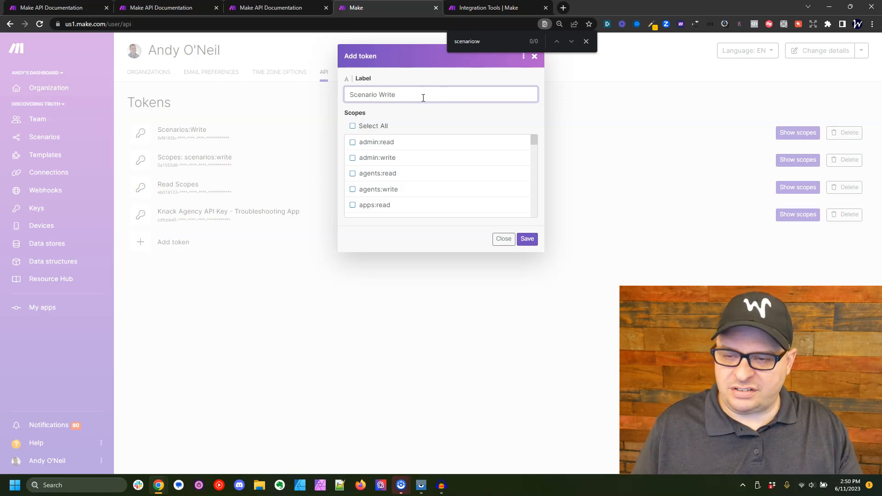
{"action": "scroll", "scroll_direction": "down", "scroll_amount": 3}
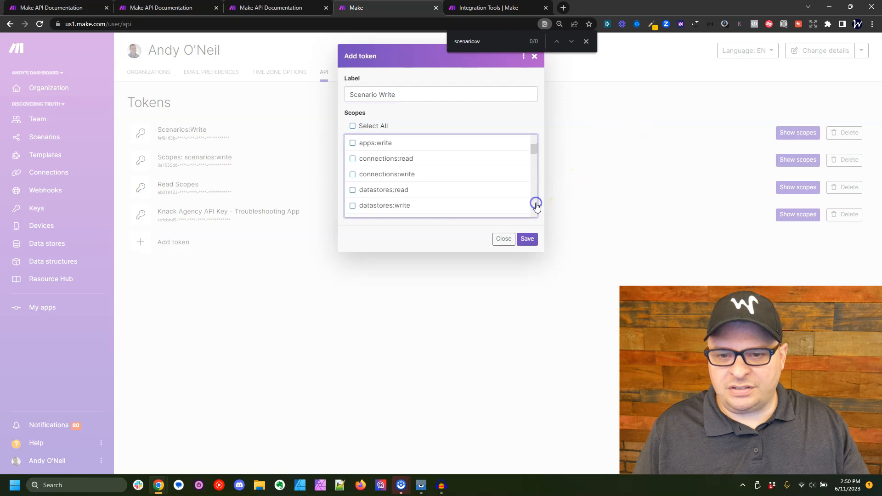
{"action": "scroll", "scroll_direction": "down", "scroll_amount": 3}
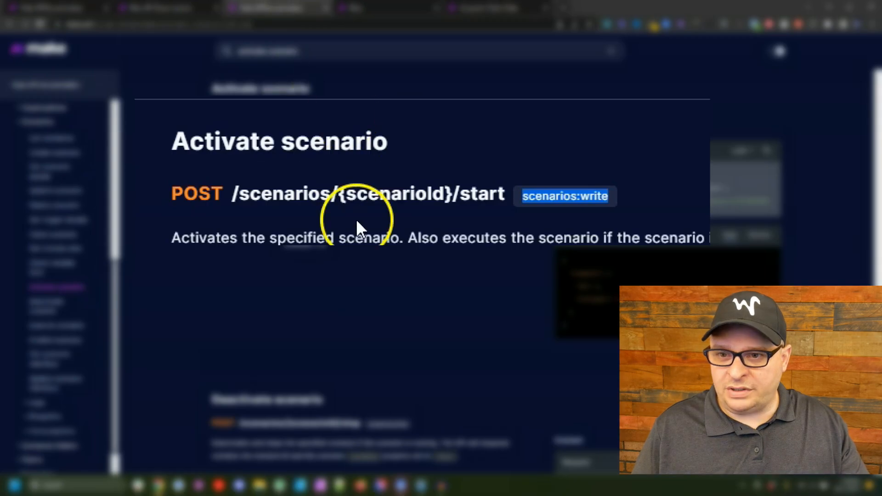
{"action": "mouse_move", "coordinate": [582, 188]}
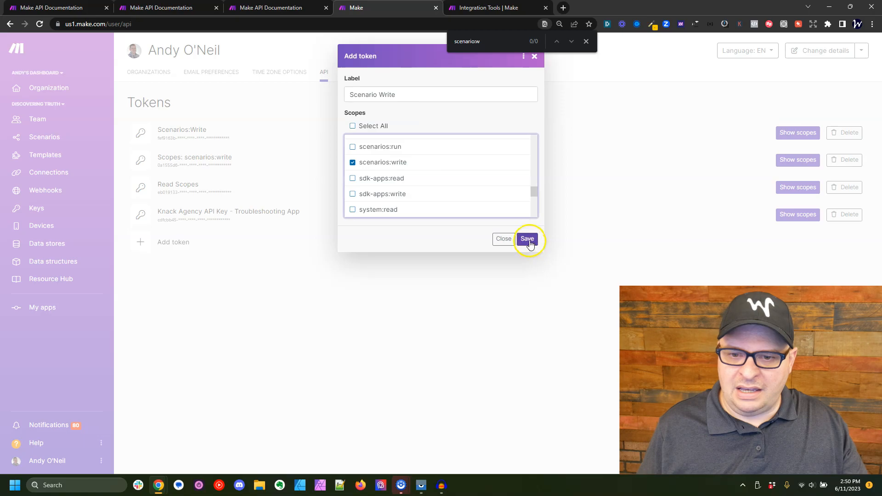
{"action": "left_click", "coordinate": [526, 238]}
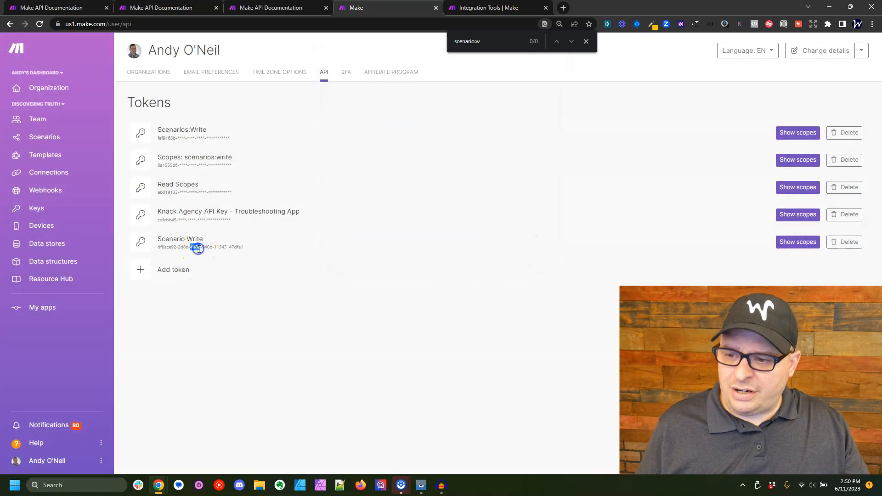
{"action": "double_click", "coordinate": [200, 248]}
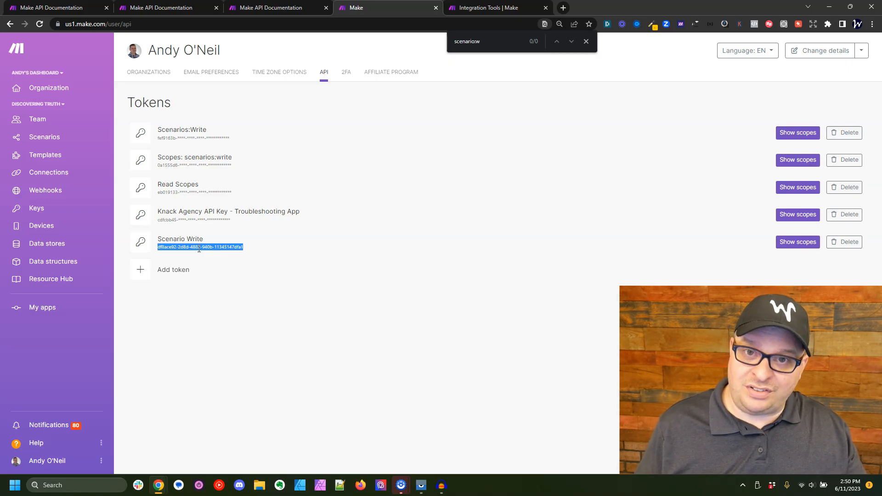
In the Integration Tools scenario, search 'scenario' for a module after the Tools trigger.
{"action": "left_click", "coordinate": [494, 7]}
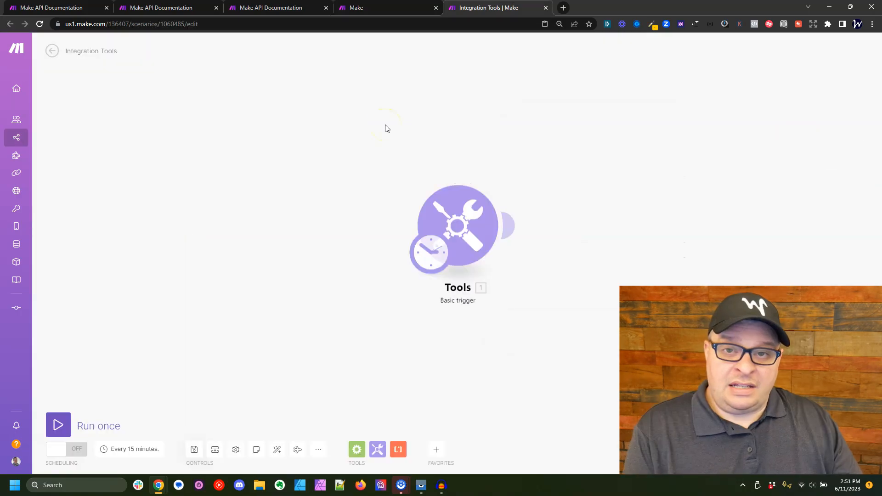
{"action": "left_click", "coordinate": [457, 225]}
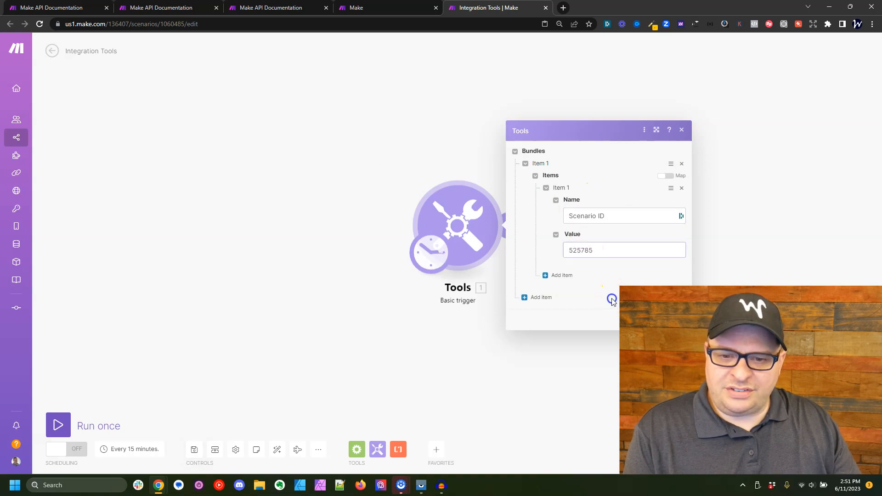
{"action": "mouse_move", "coordinate": [612, 298]}
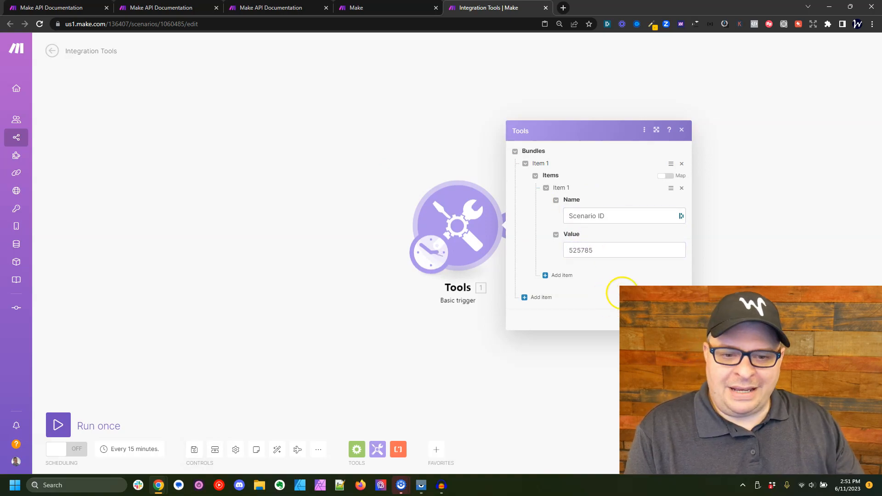
{"action": "left_click", "coordinate": [681, 130]}
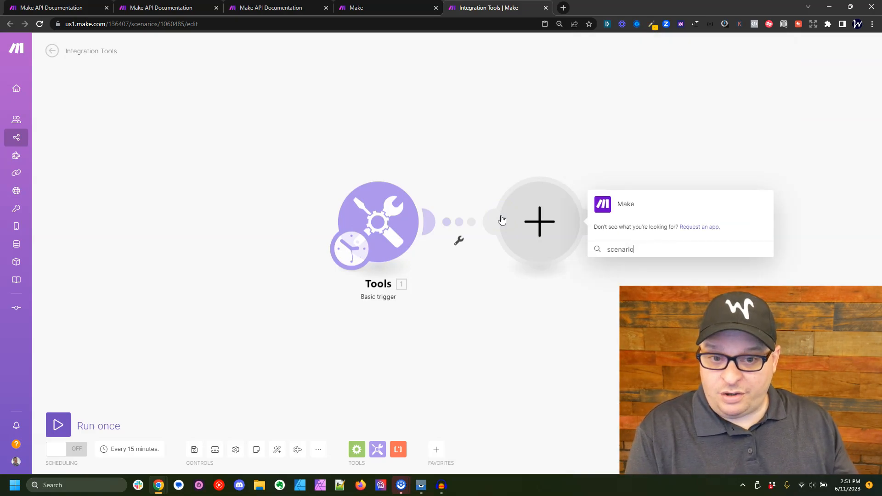
{"action": "mouse_move", "coordinate": [638, 203]}
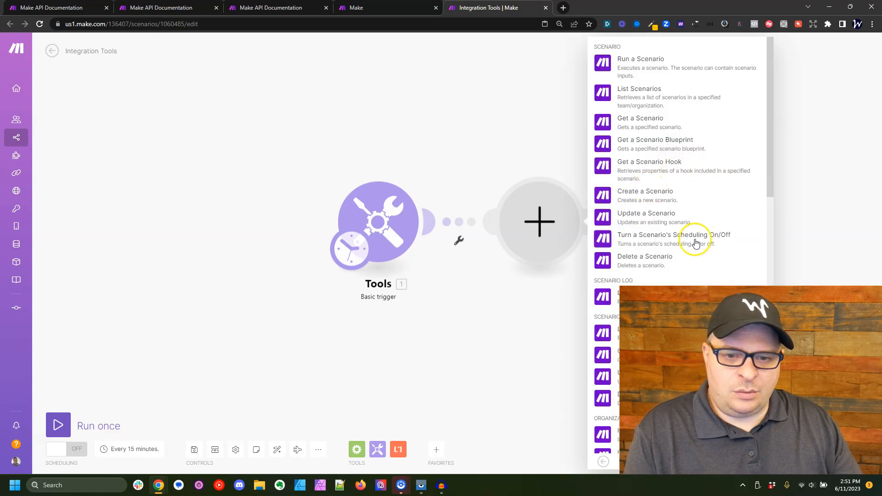
{"action": "mouse_move", "coordinate": [673, 244]}
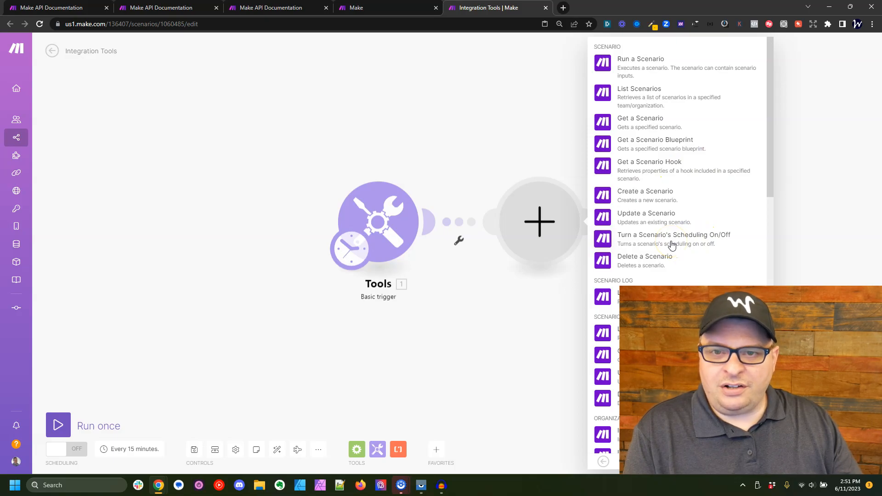
Add Turn a Scenario's Scheduling On/Off with a 'My US1 Scenario Write Connection' using the API key.
{"action": "left_click", "coordinate": [674, 239]}
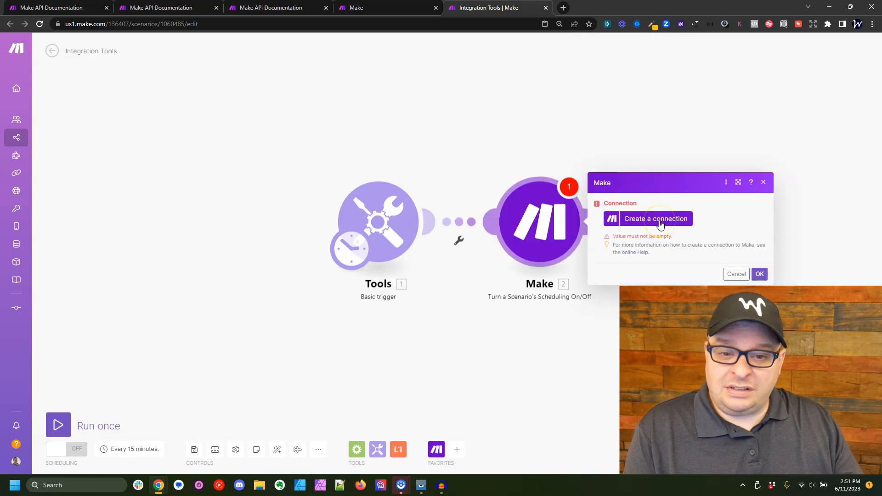
{"action": "left_click", "coordinate": [656, 218]}
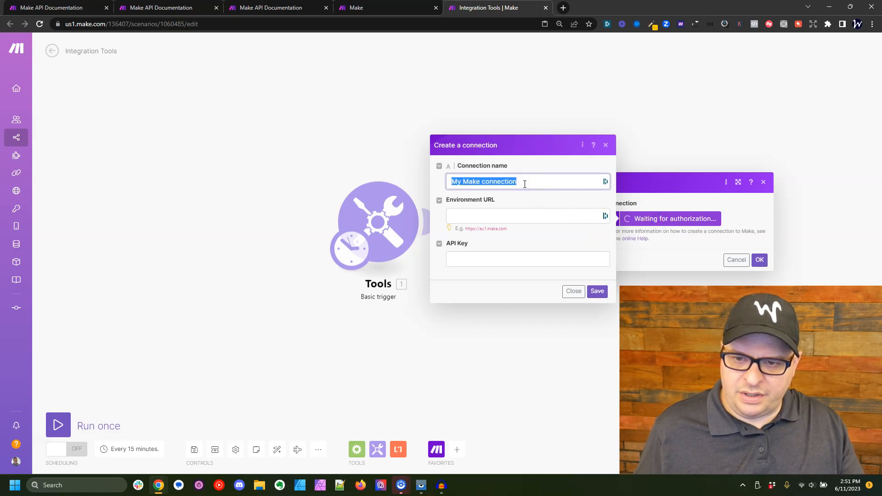
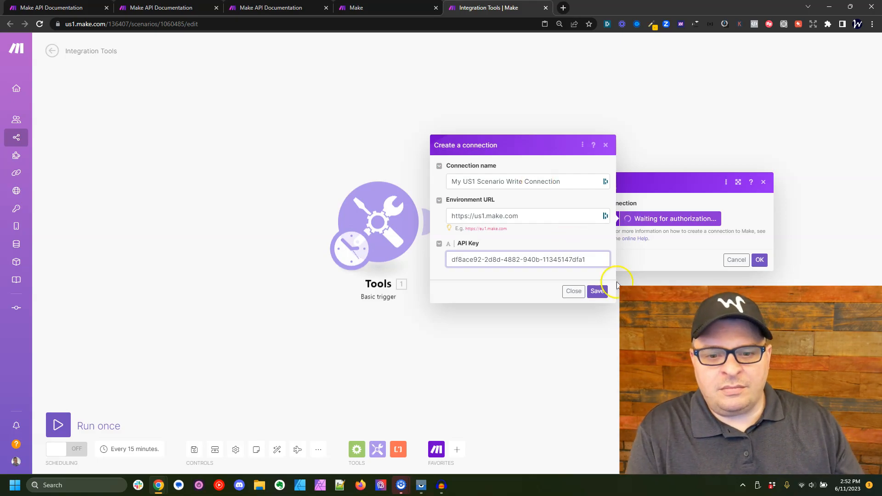
{"action": "left_click", "coordinate": [597, 291]}
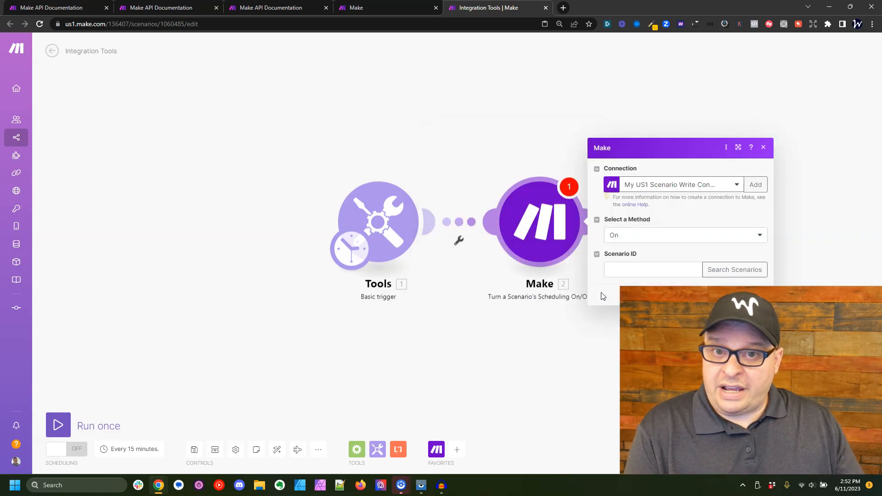
{"action": "mouse_move", "coordinate": [669, 225]}
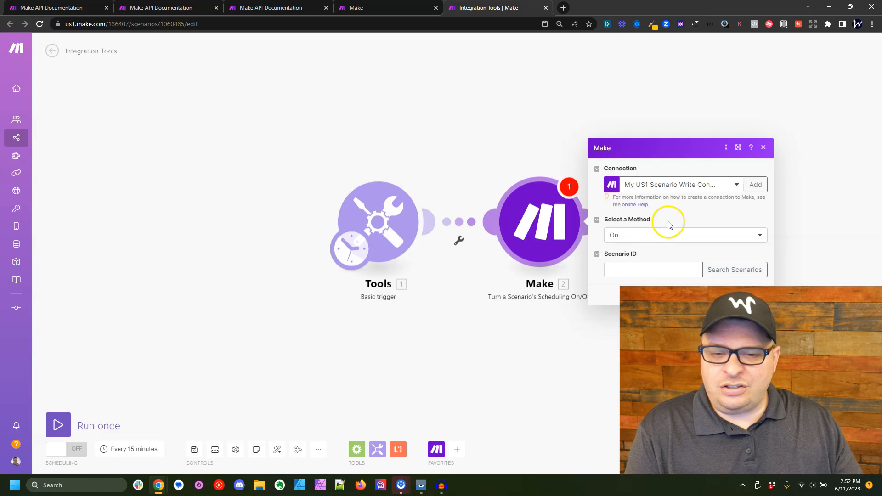
{"action": "mouse_move", "coordinate": [654, 243]}
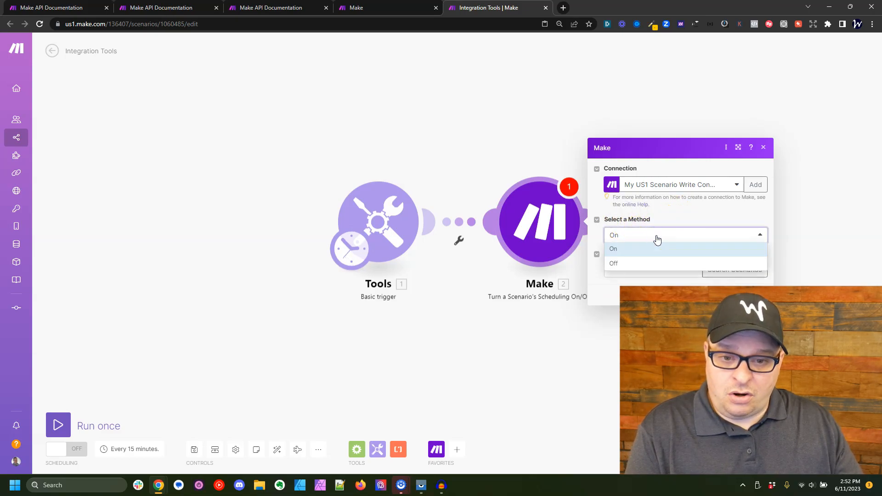
Choose On as the scheduling method and close the module settings.
{"action": "left_click", "coordinate": [613, 248]}
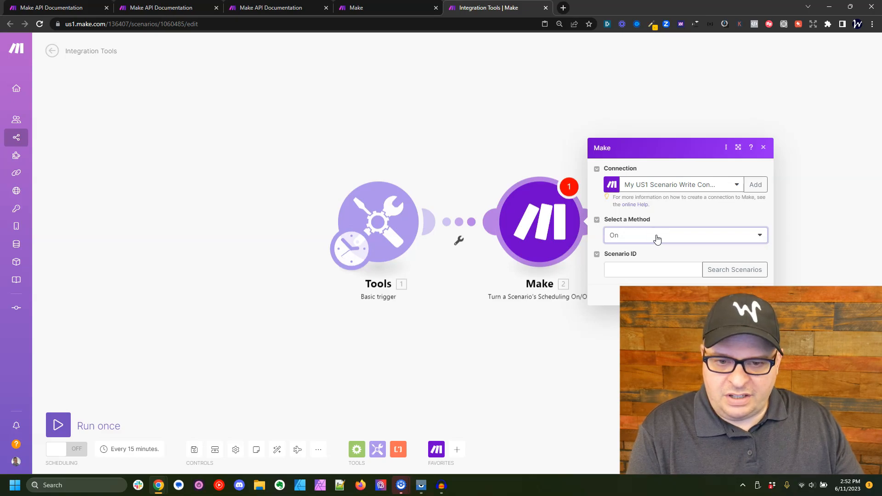
{"action": "left_click", "coordinate": [653, 269]}
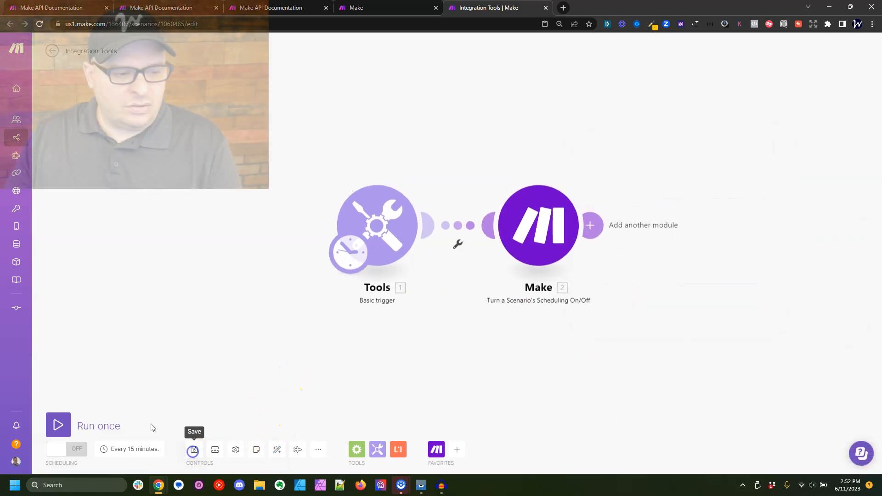
Save the scenario and run it once.
{"action": "left_click", "coordinate": [58, 426]}
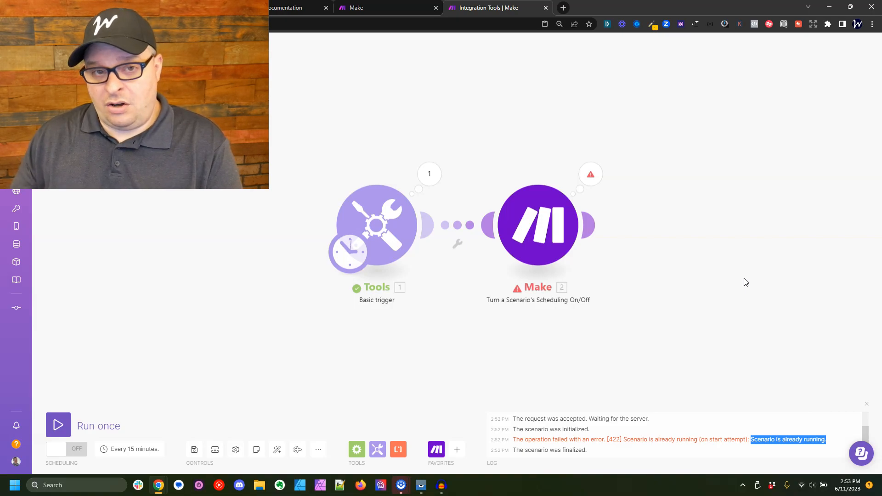
{"action": "mouse_move", "coordinate": [561, 230]}
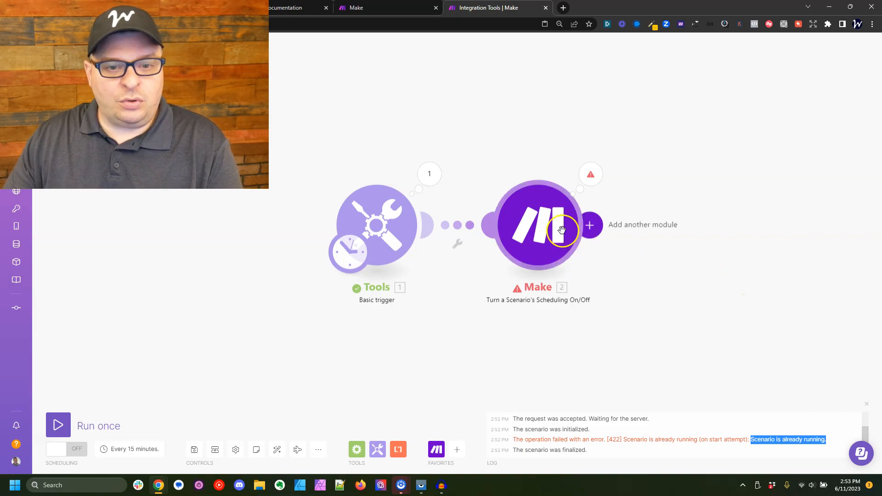
Give the scheduling module an Ignore error handler, then save the scenario.
{"action": "right_click", "coordinate": [537, 225]}
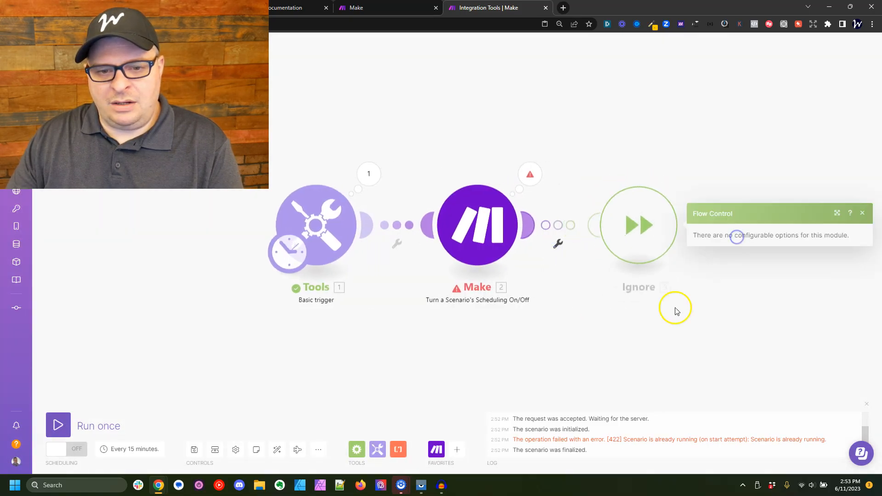
{"action": "left_click", "coordinate": [276, 450]}
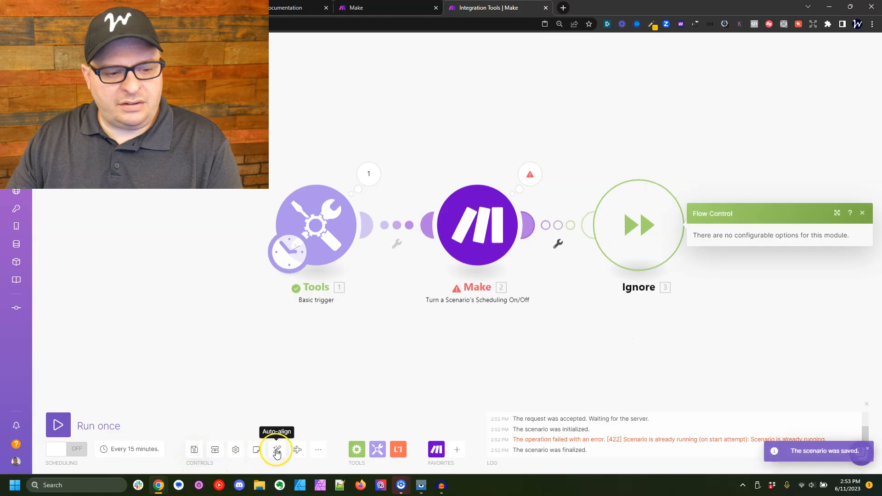